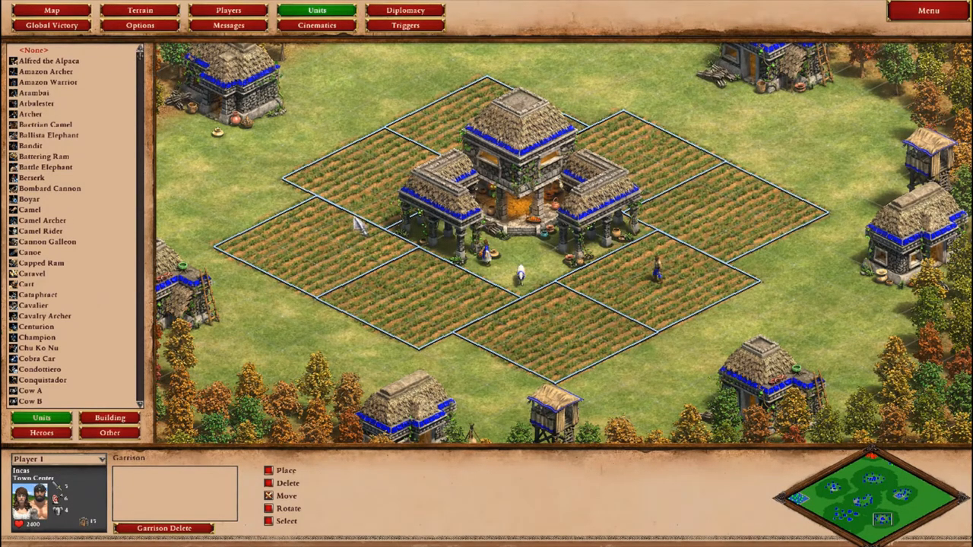
pyautogui.moveTo(658, 308)
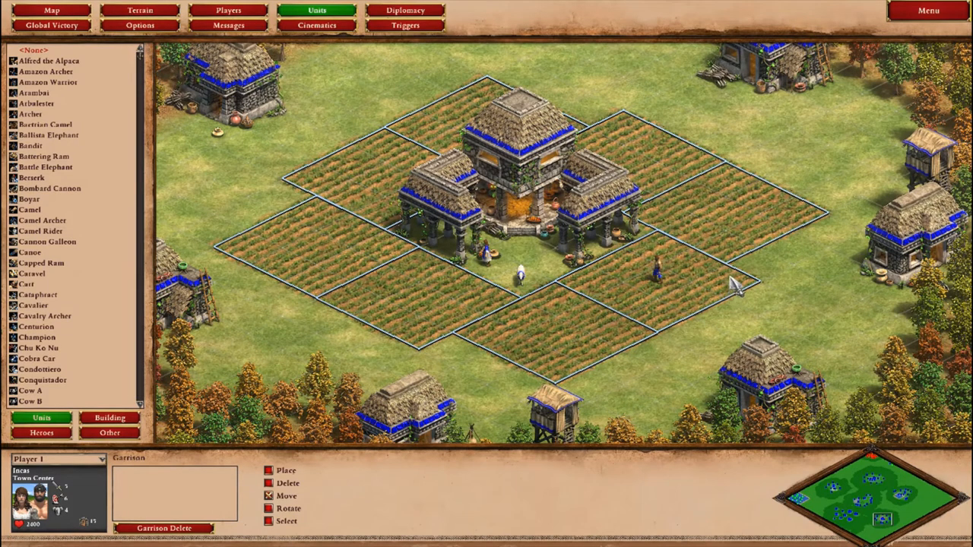
pyautogui.moveTo(623, 289)
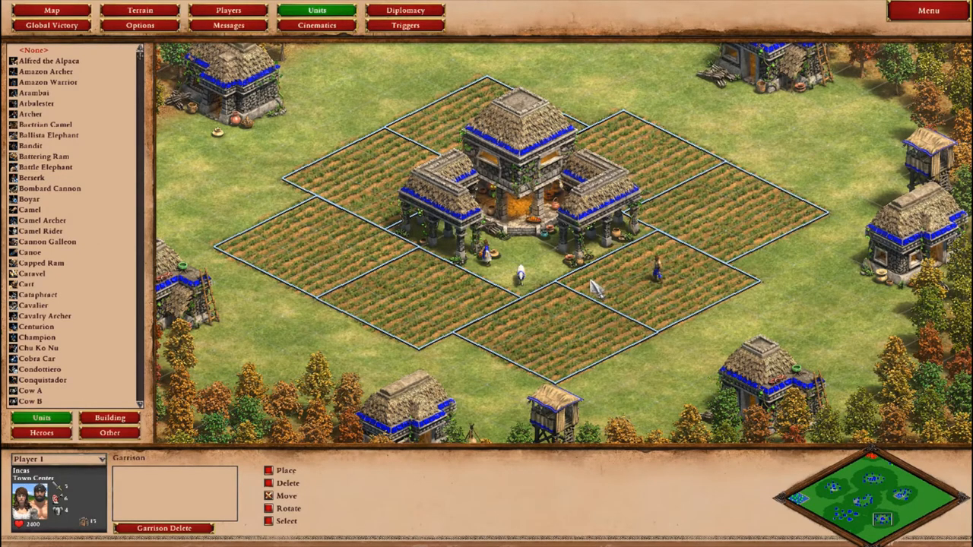
pyautogui.moveTo(258, 265)
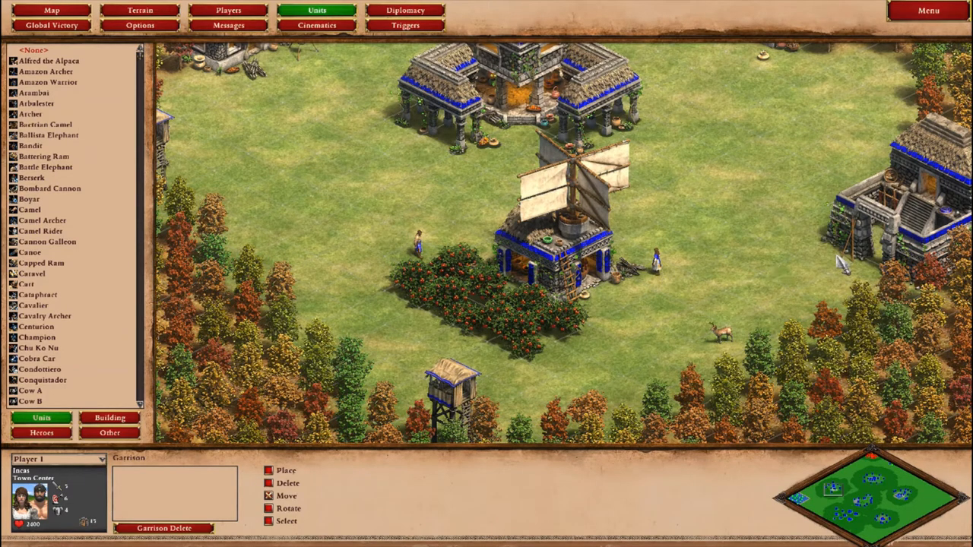
pyautogui.moveTo(760, 361)
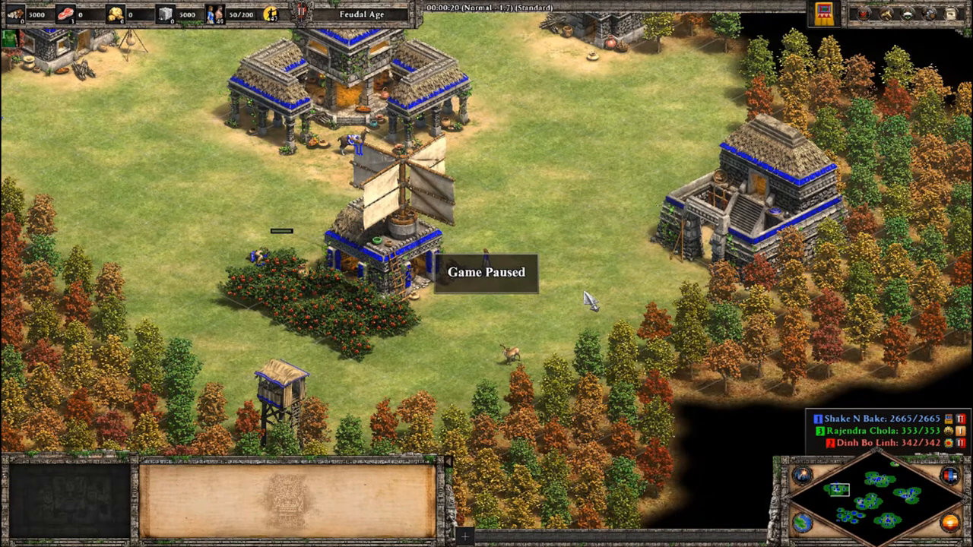
# Switch from the paused Age of Empires II test game back to the spreadsheet
pyautogui.press('alt+tab')
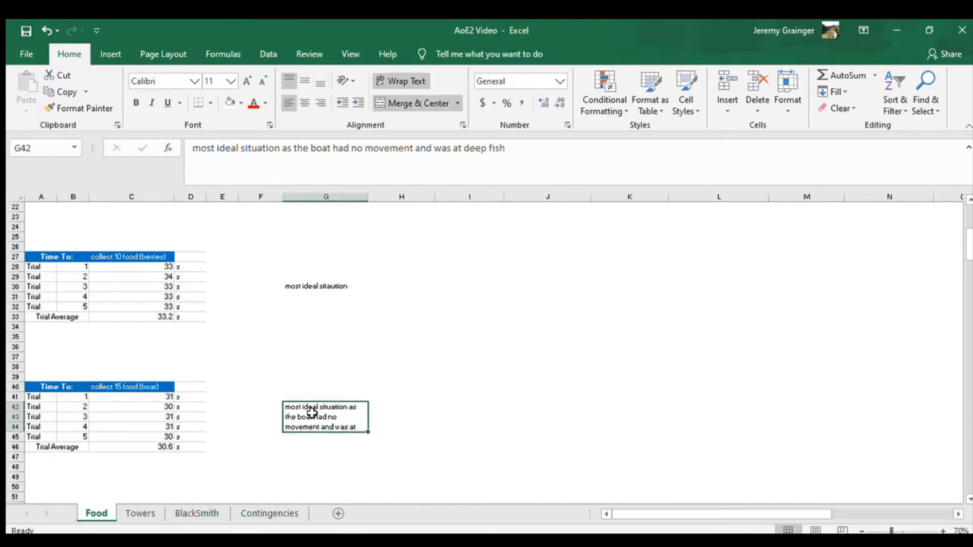
# Select the cell beside the boat trials table for the ideal-conditions note
pyautogui.click(325, 286)
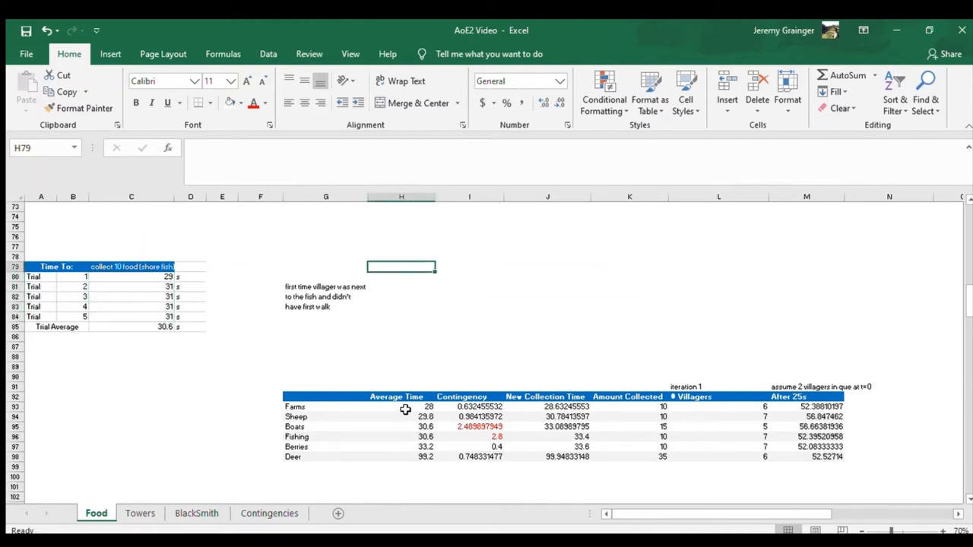
pyautogui.moveTo(501, 349)
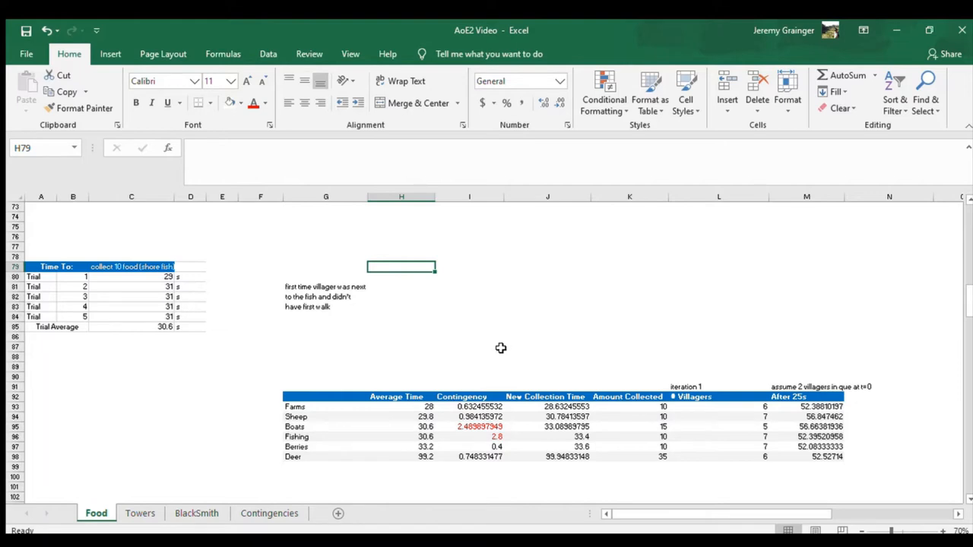
# Enter =I95+H95 as the Boats New Collection Time, giving 33.08989795
pyautogui.write('=I95+H95')
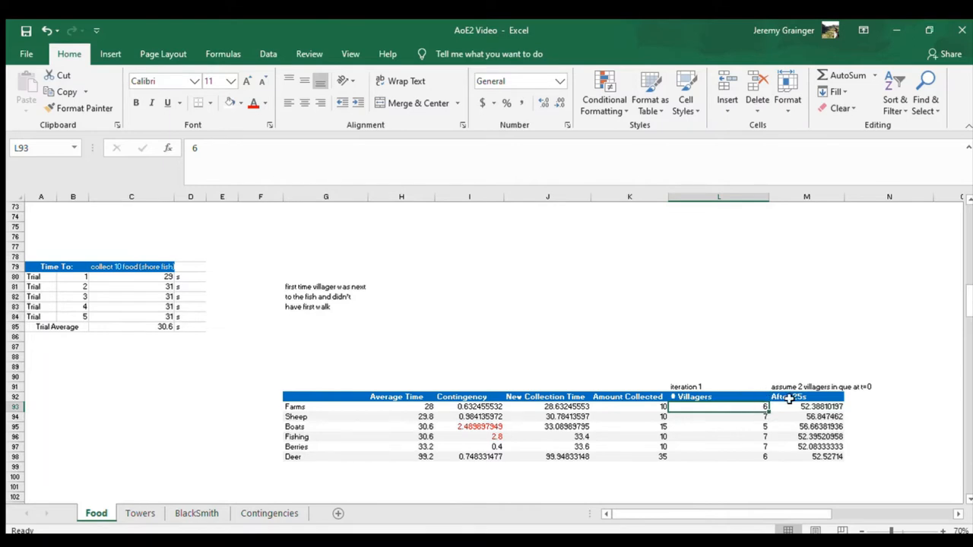
# Check the Farms After 25s formula =(25/$J93)*$K93*$L93 in M93
pyautogui.click(806, 406)
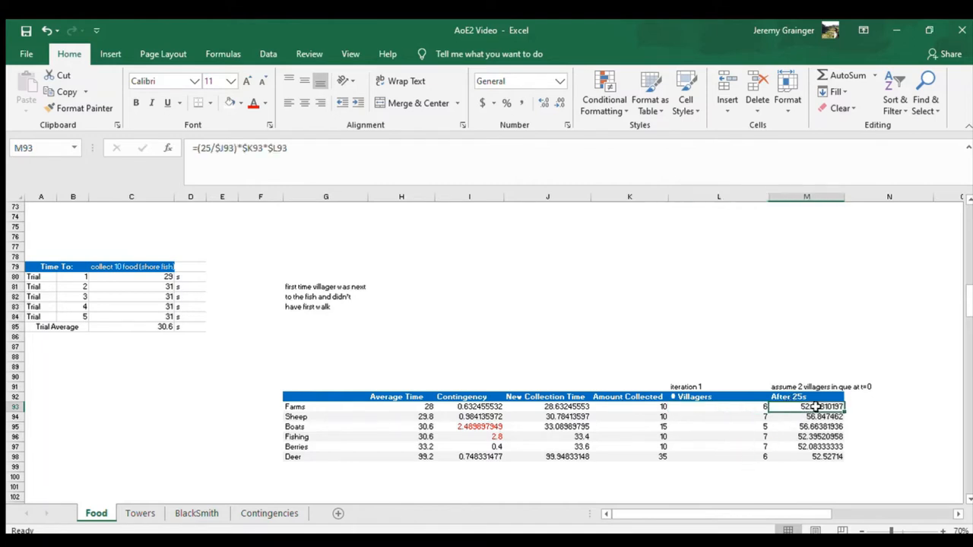
pyautogui.scroll(-3)
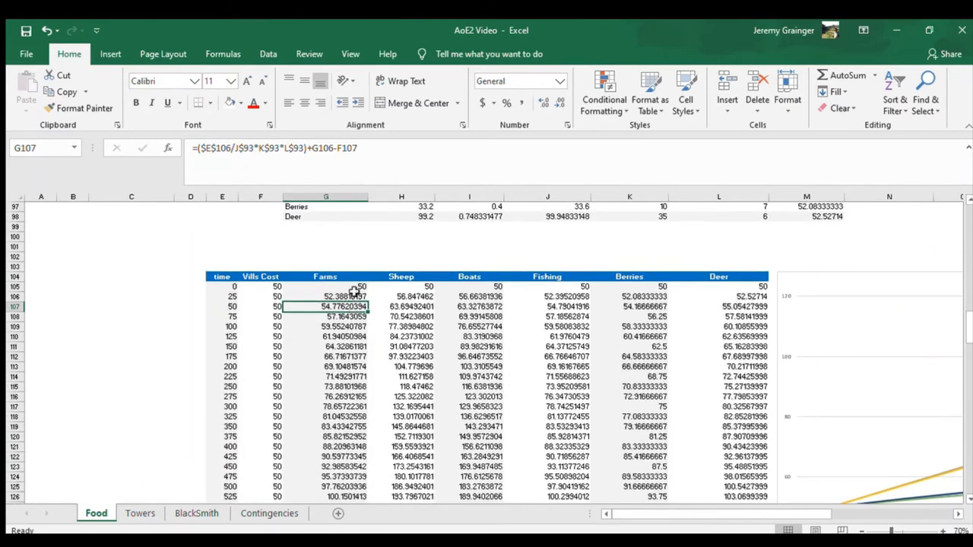
# Scroll down through the food-over-time table
pyautogui.scroll(-3)
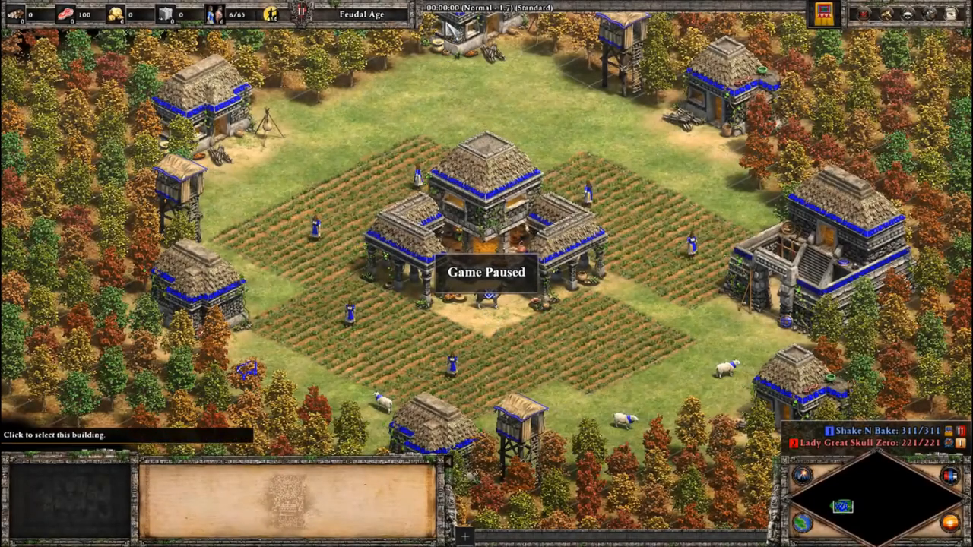
pyautogui.click(487, 243)
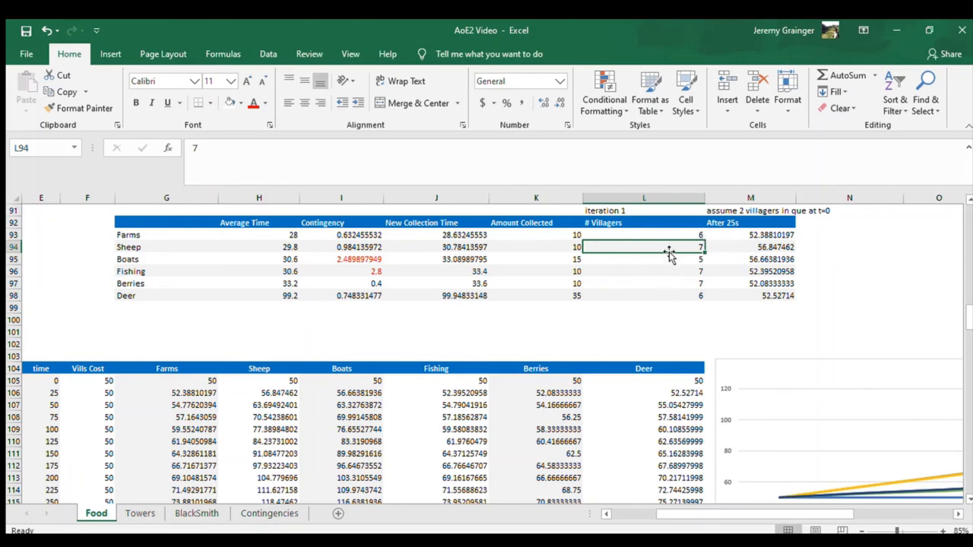
pyautogui.click(644, 272)
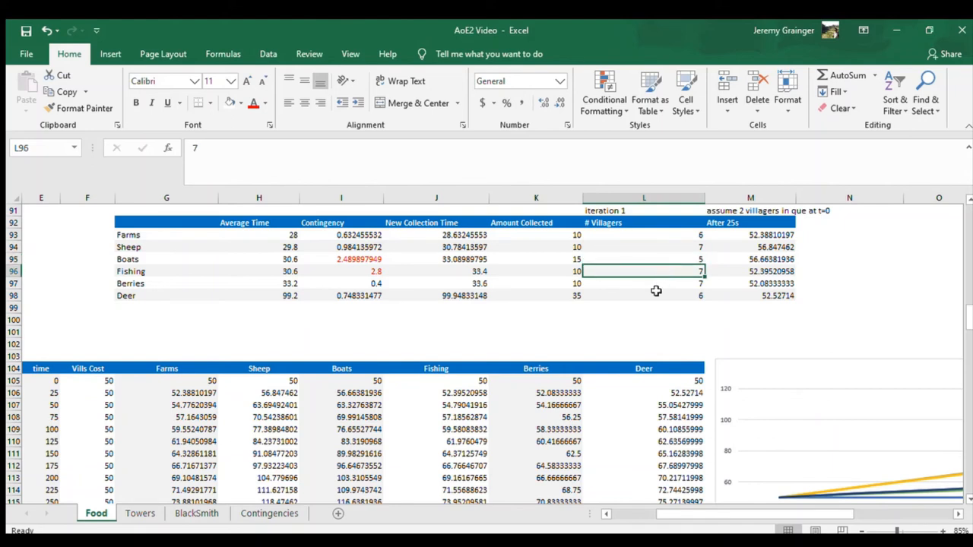